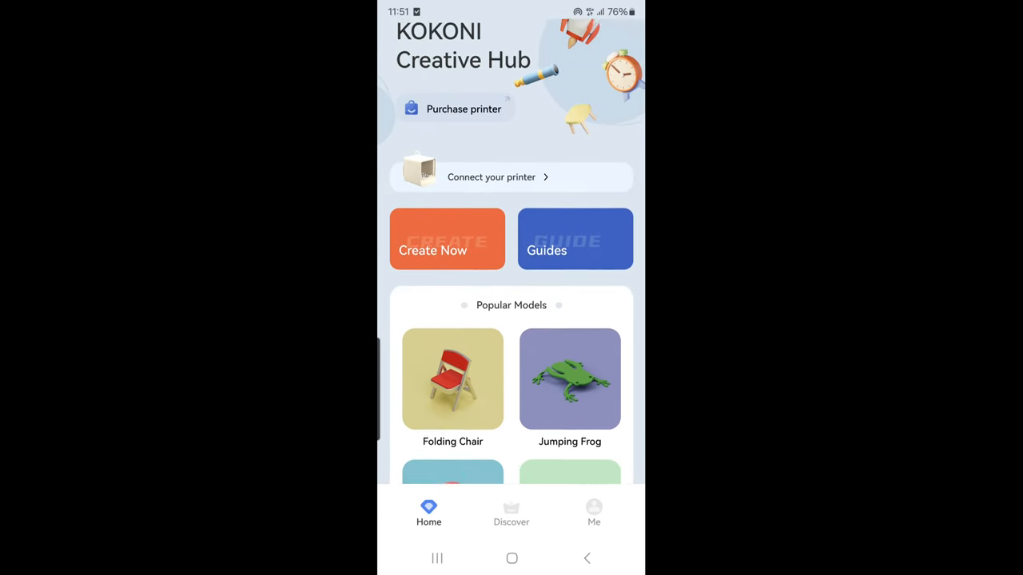
Pair the KOKONI EC2: confirm power, wait until found, then go to Wi-Fi settings to join it.
left_click(491, 175)
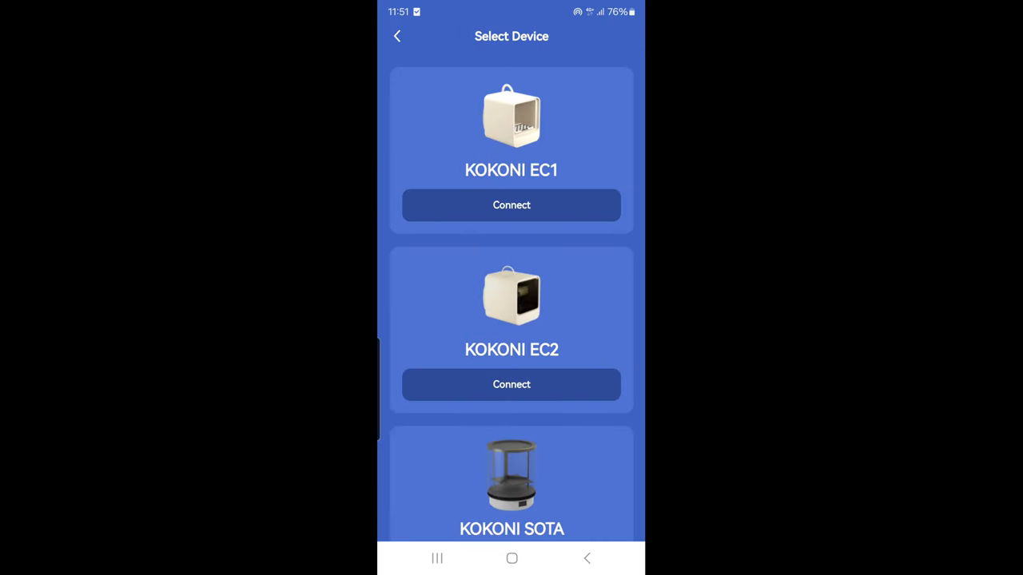
left_click(511, 205)
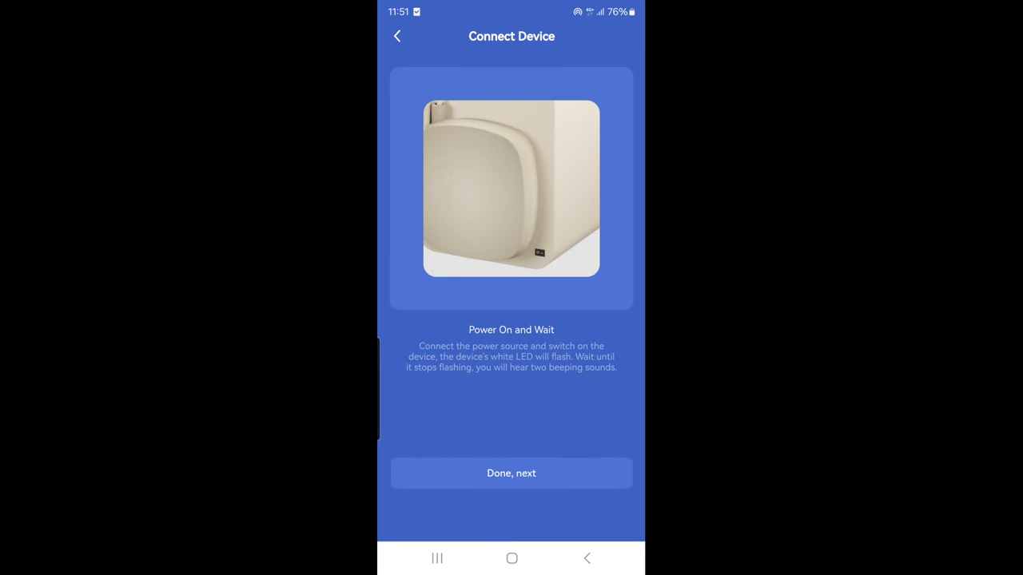
left_click(511, 473)
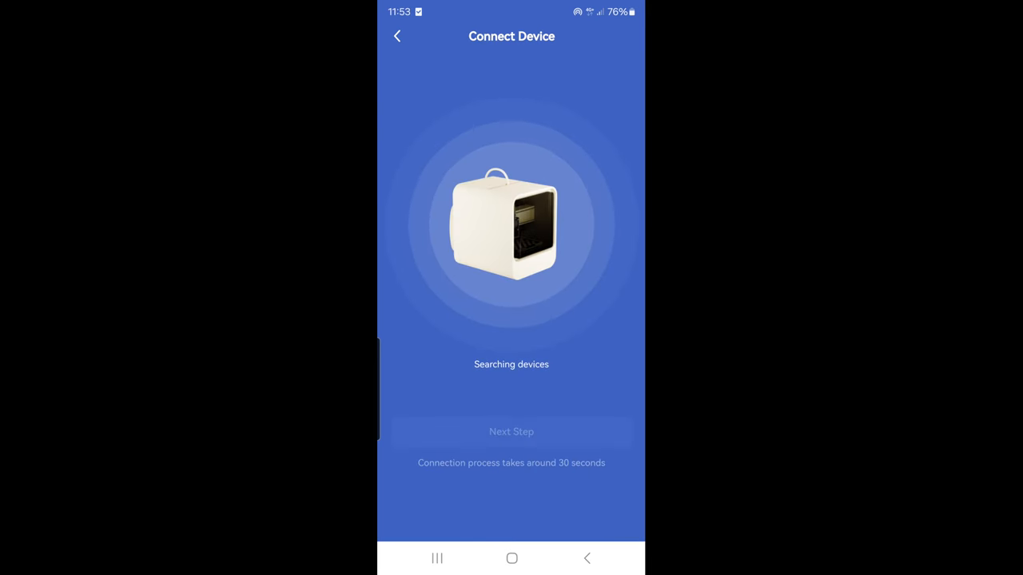
left_click(511, 431)
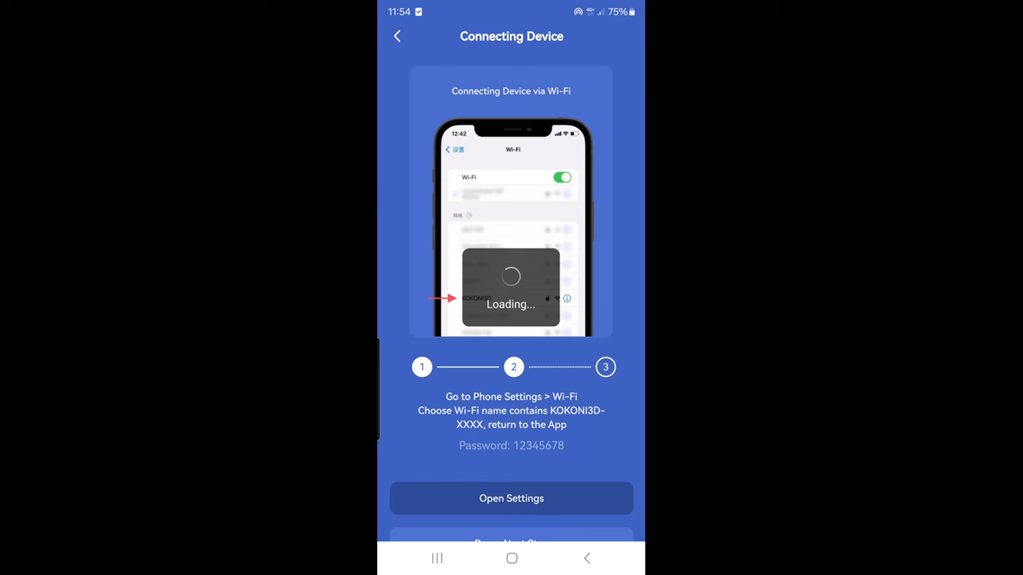
left_click(511, 498)
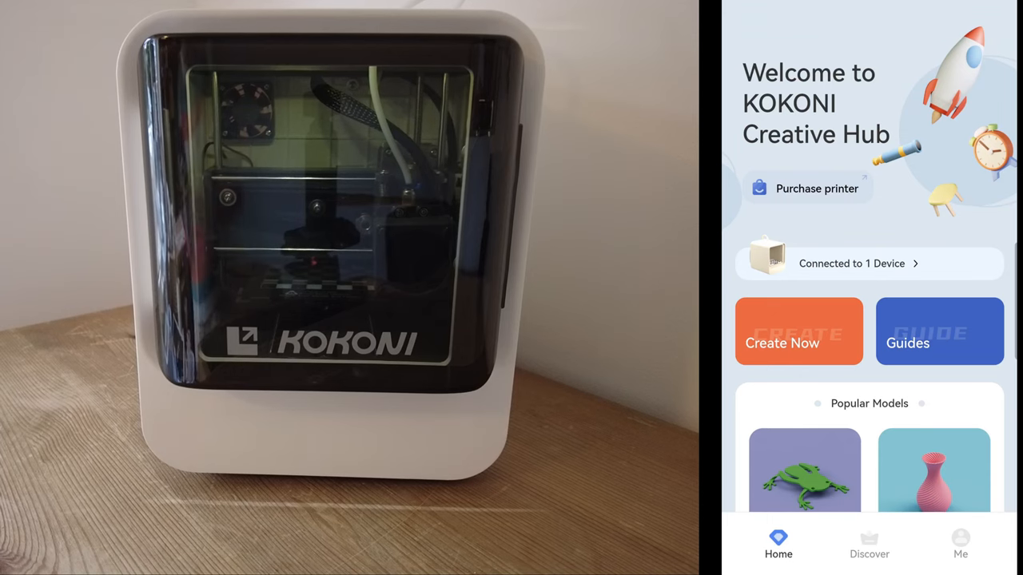
Review the connected EC2 printer's details from the device list and return home.
left_click(850, 262)
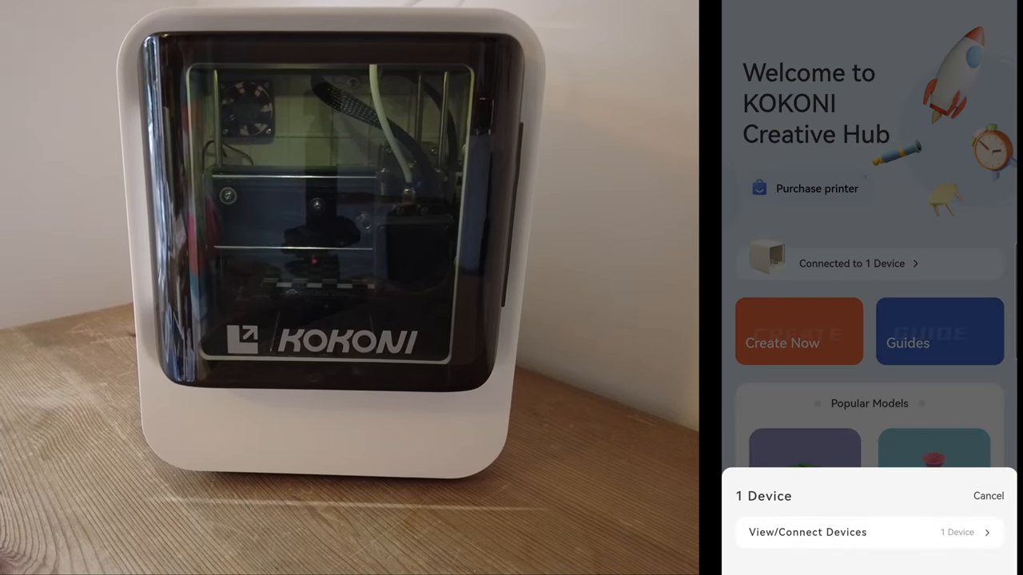
left_click(807, 532)
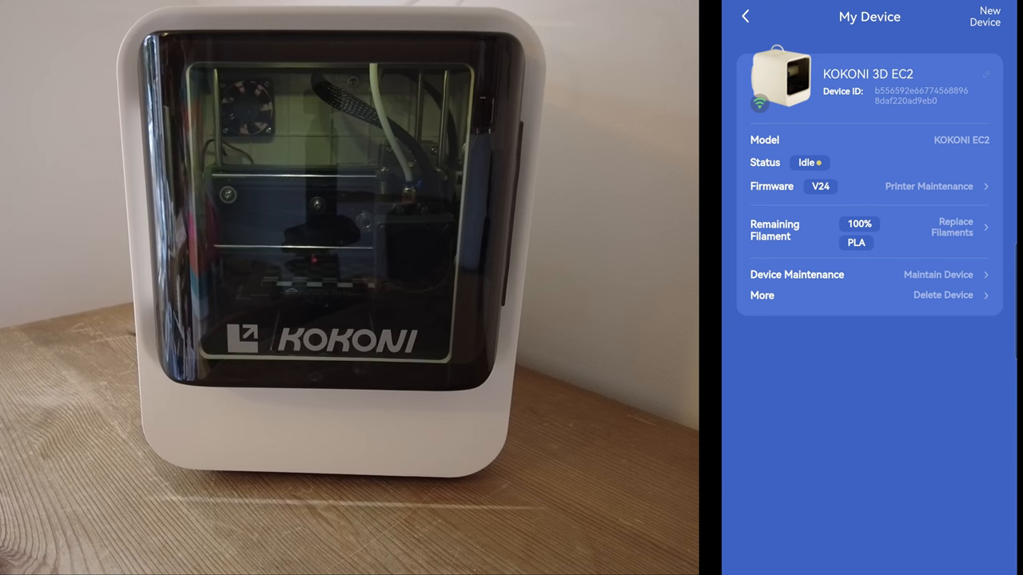
left_click(745, 16)
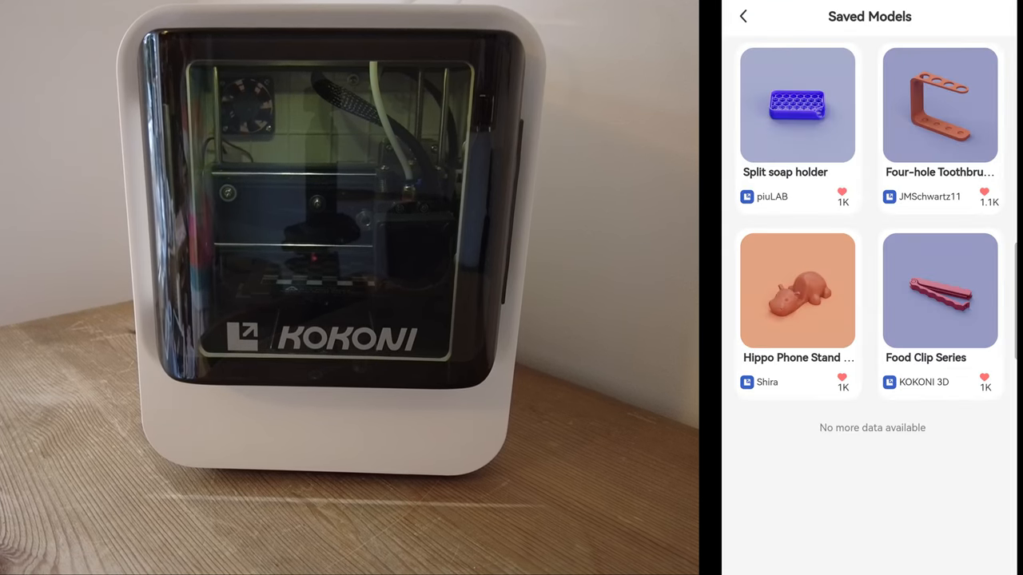
Bring up the saved Split soap holder model, its two parts and the printing-duration explanation.
left_click(796, 105)
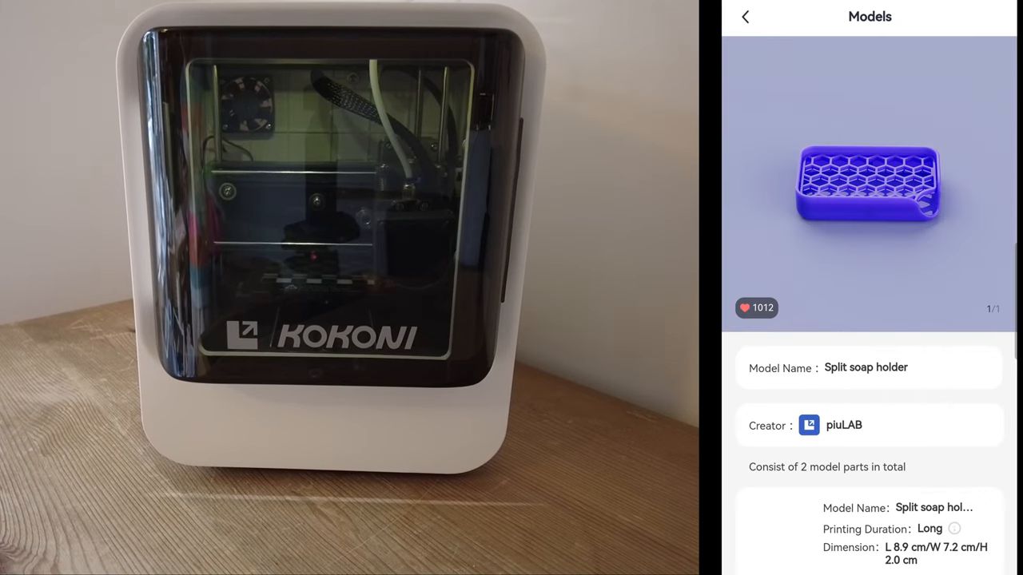
scroll("down", 3)
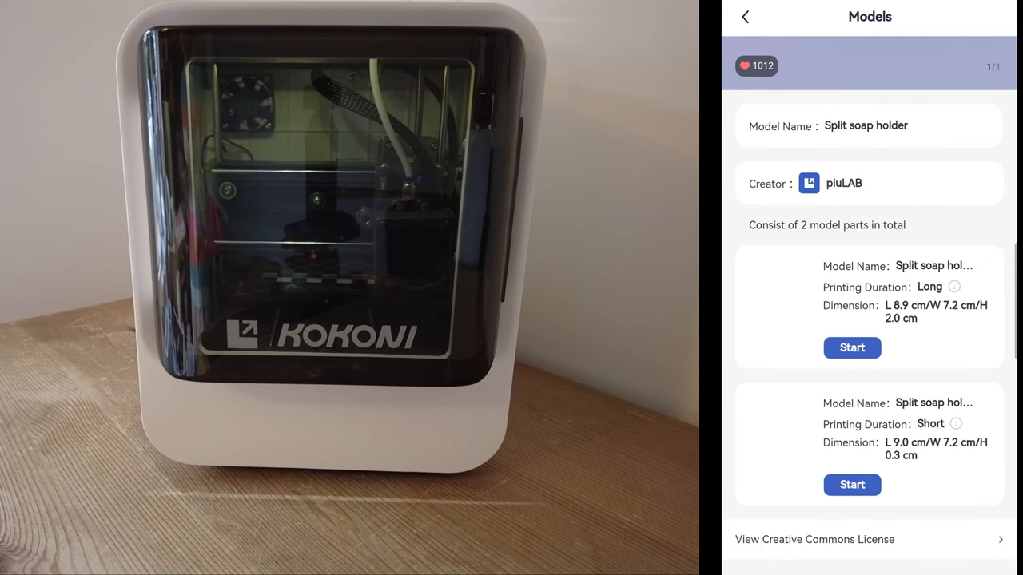
left_click(953, 286)
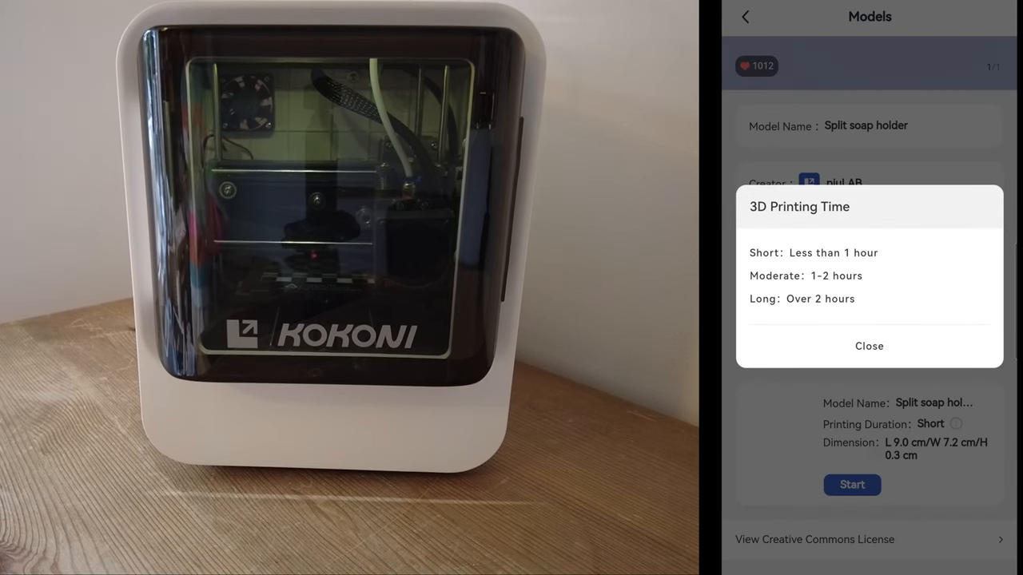
left_click(851, 485)
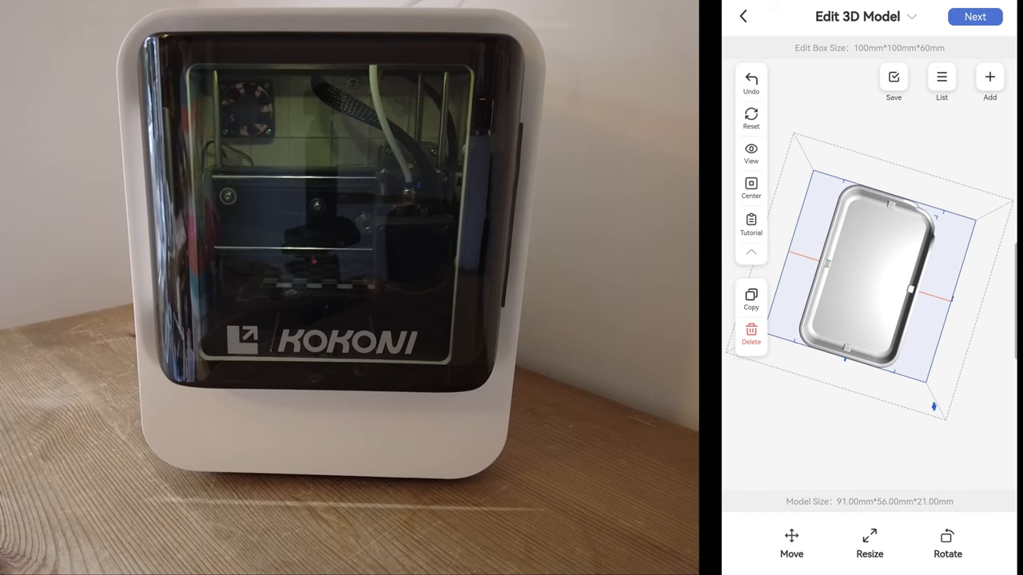
Send the Long soap holder part from the editor to Print Settings, about four hours estimated.
left_click(975, 16)
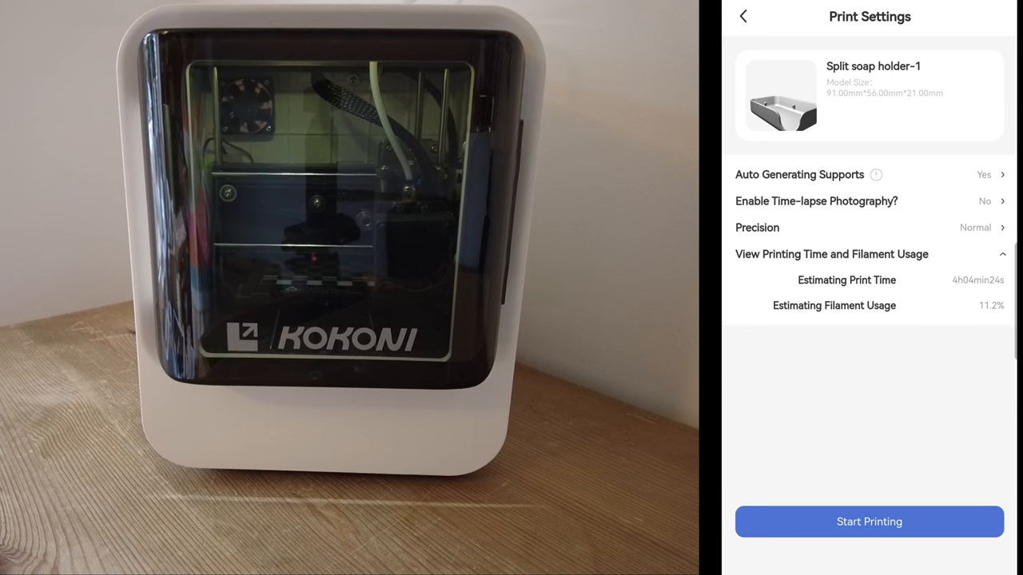
left_click(869, 521)
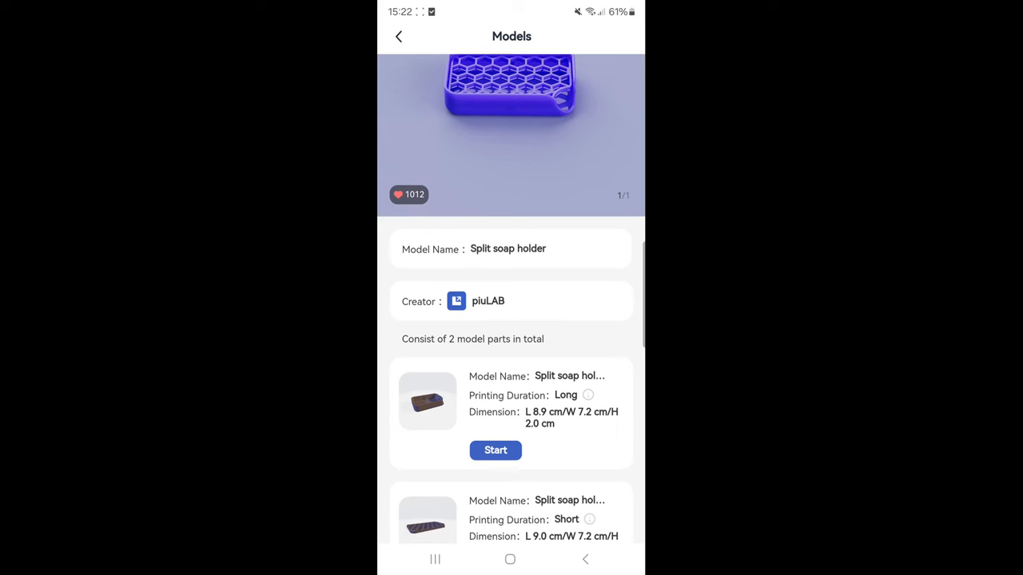
Load the Short honeycomb soap holder part, view it from above and send it to print settings.
scroll("up", 3)
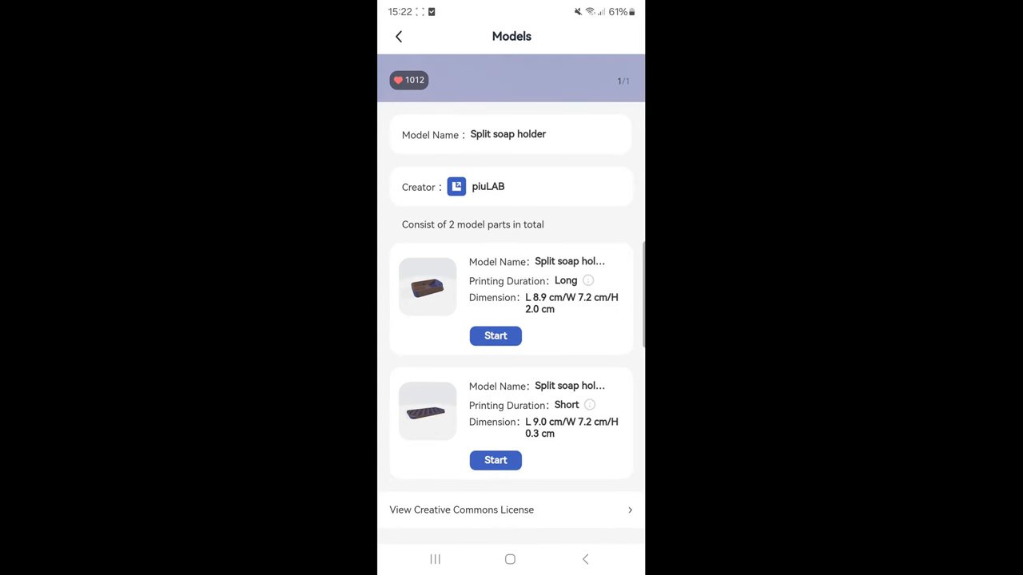
left_click(496, 336)
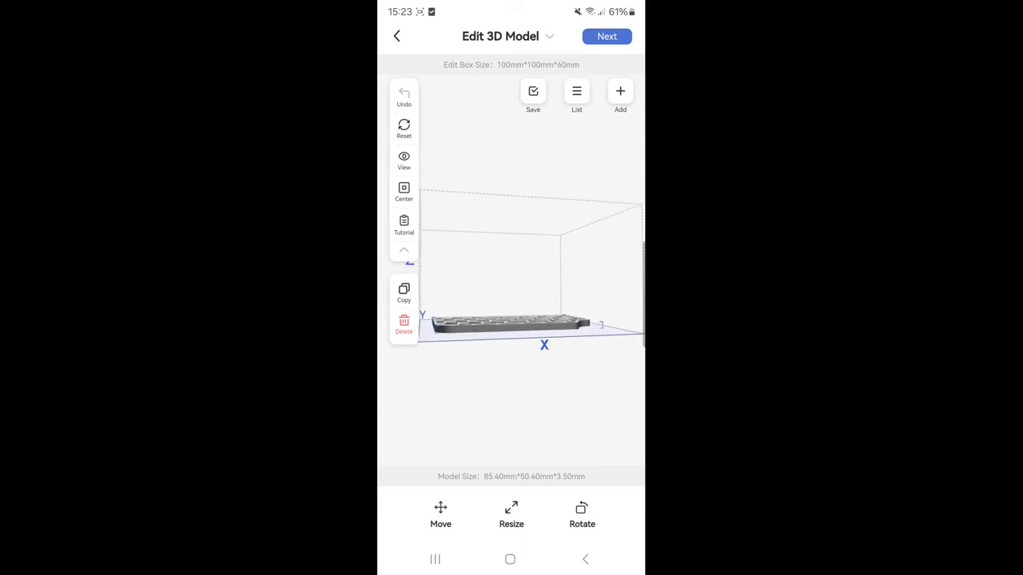
left_click_drag(511, 319, 511, 272)
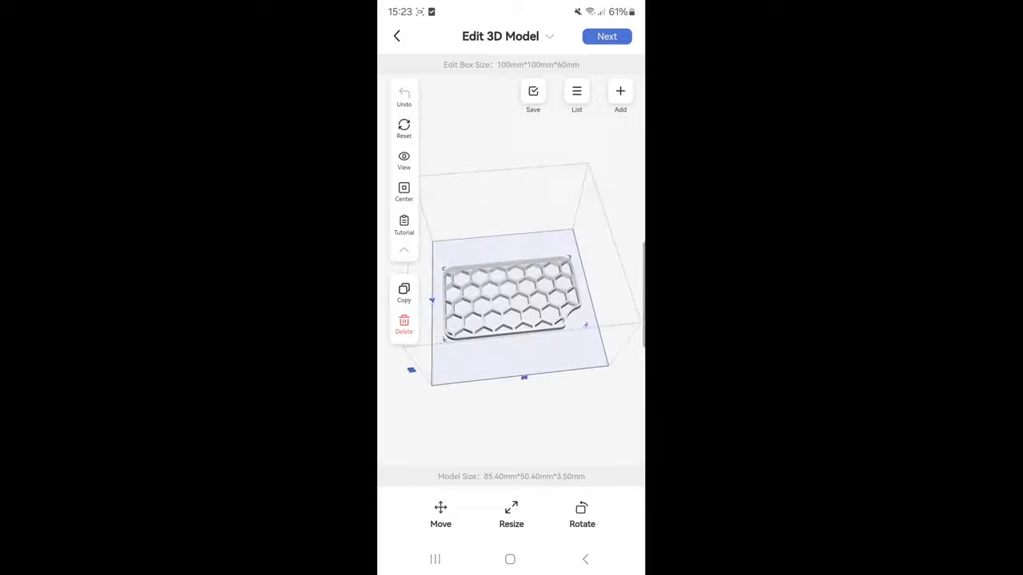
left_click(575, 96)
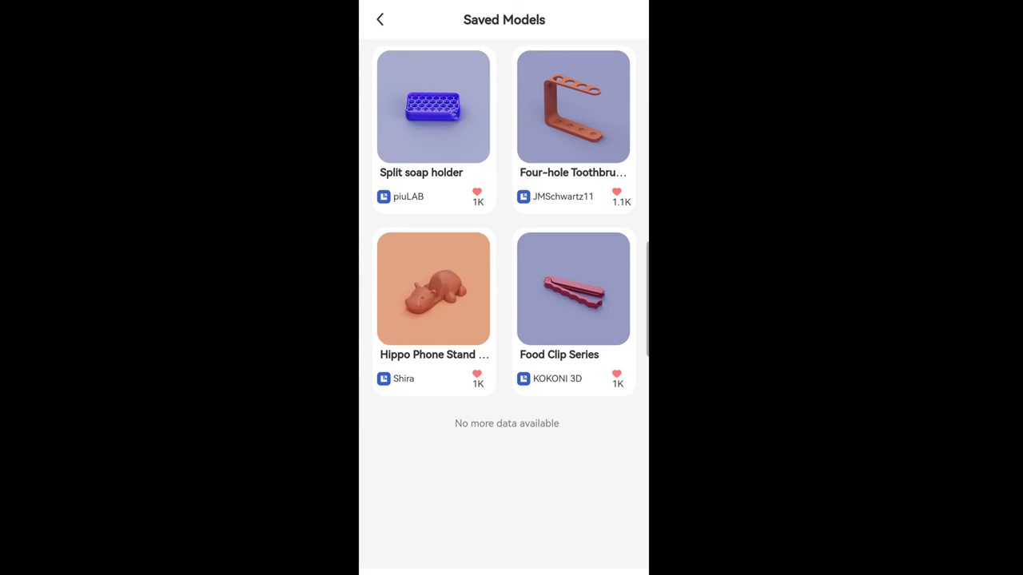
Load Food Clip Series part 1 into print settings, about 1h34m of printing estimated.
left_click(572, 289)
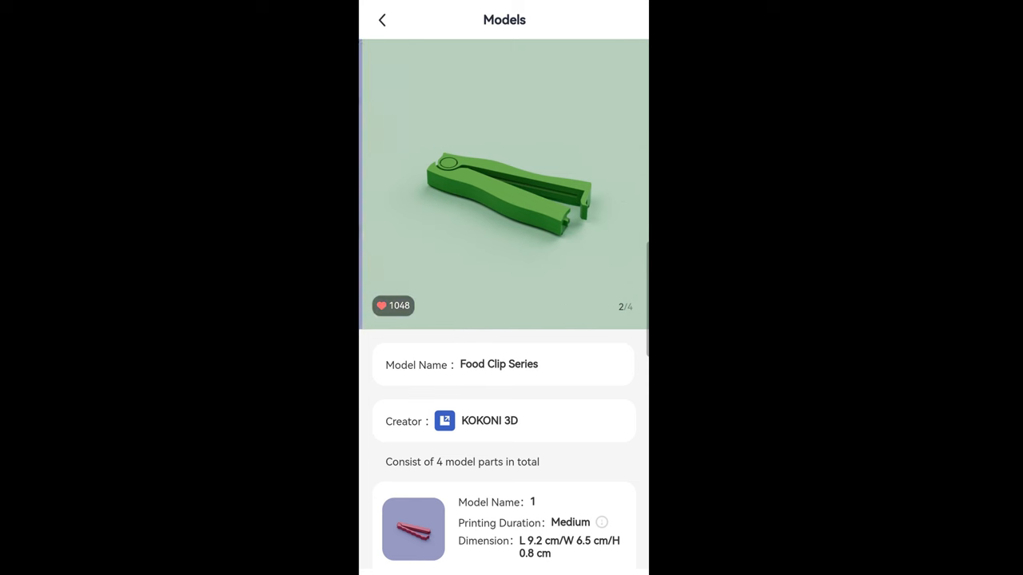
left_click_drag(559, 189, 400, 188)
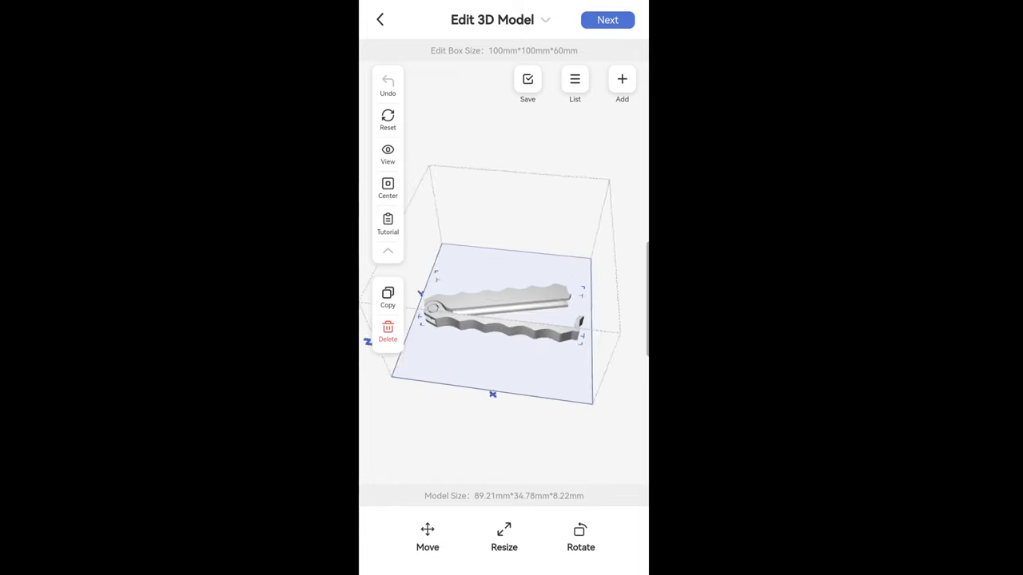
left_click(607, 20)
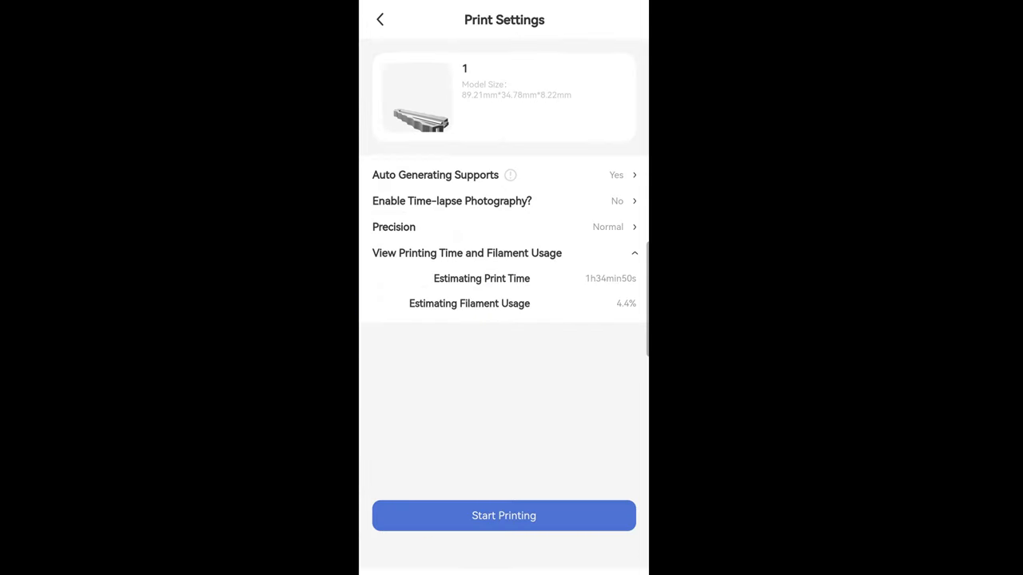